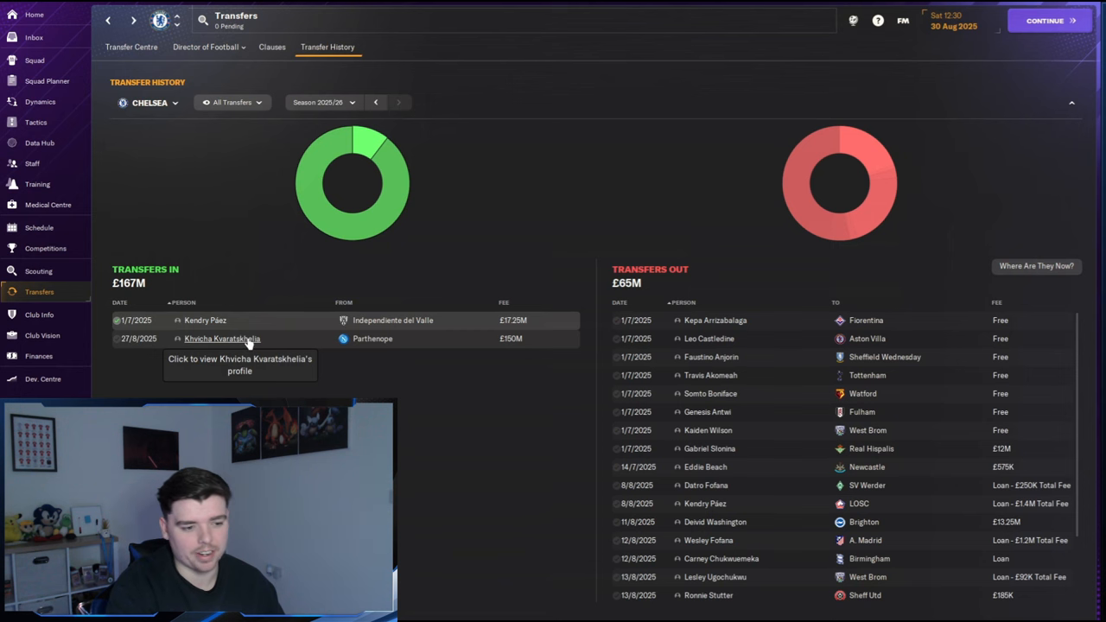
pyautogui.moveTo(518, 348)
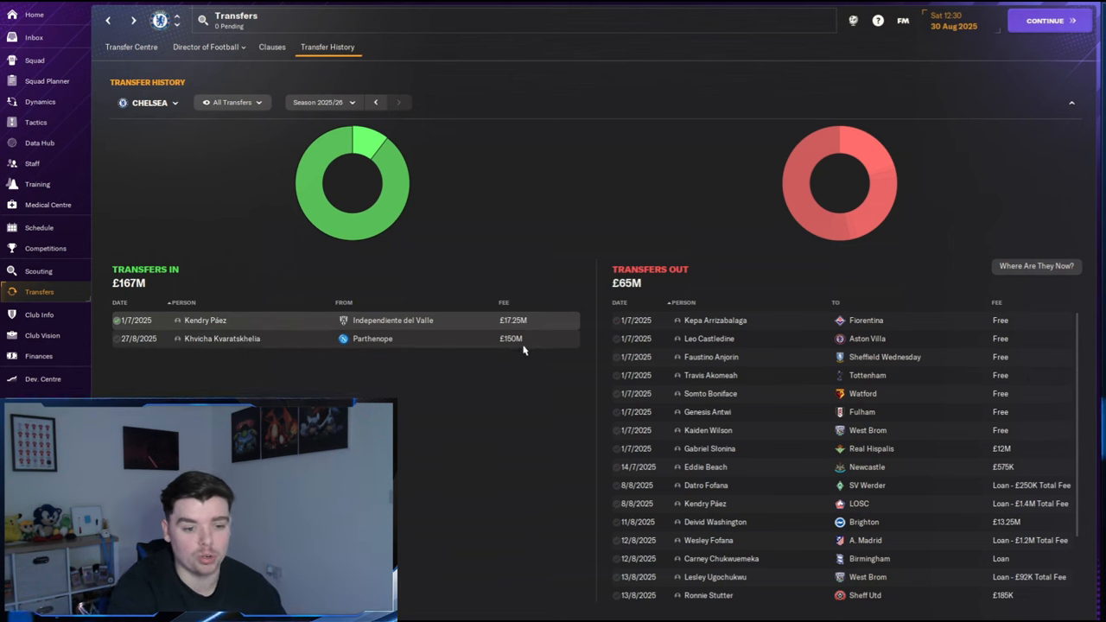
# Step: View Chelsea's tactics overview with squad ratings, then return to the club overview at season end
pyautogui.scroll(-3)
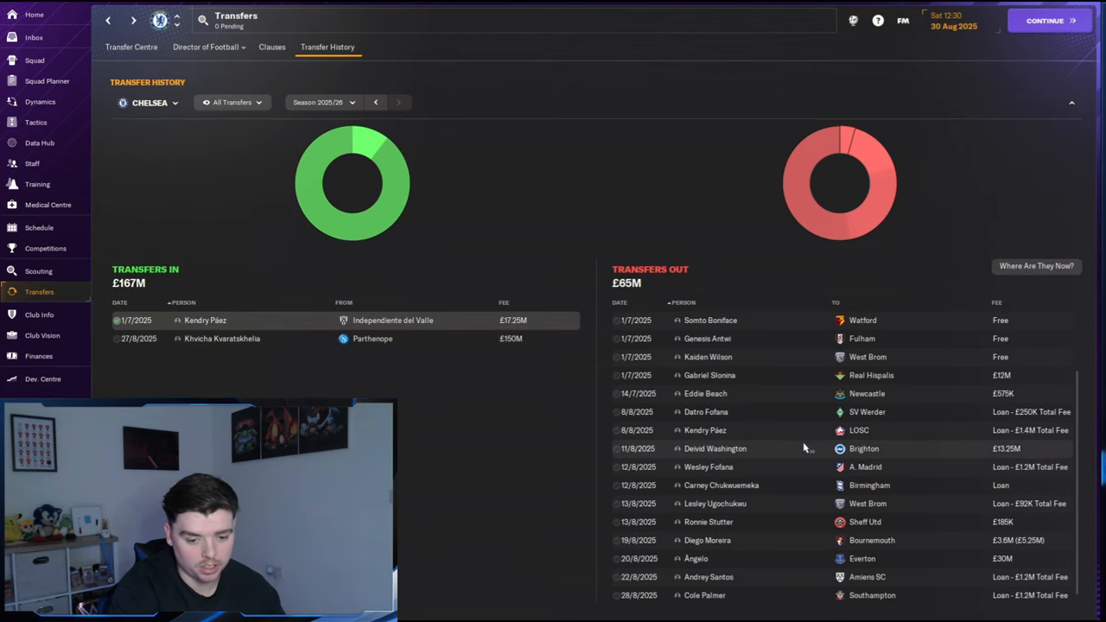
pyautogui.scroll(3)
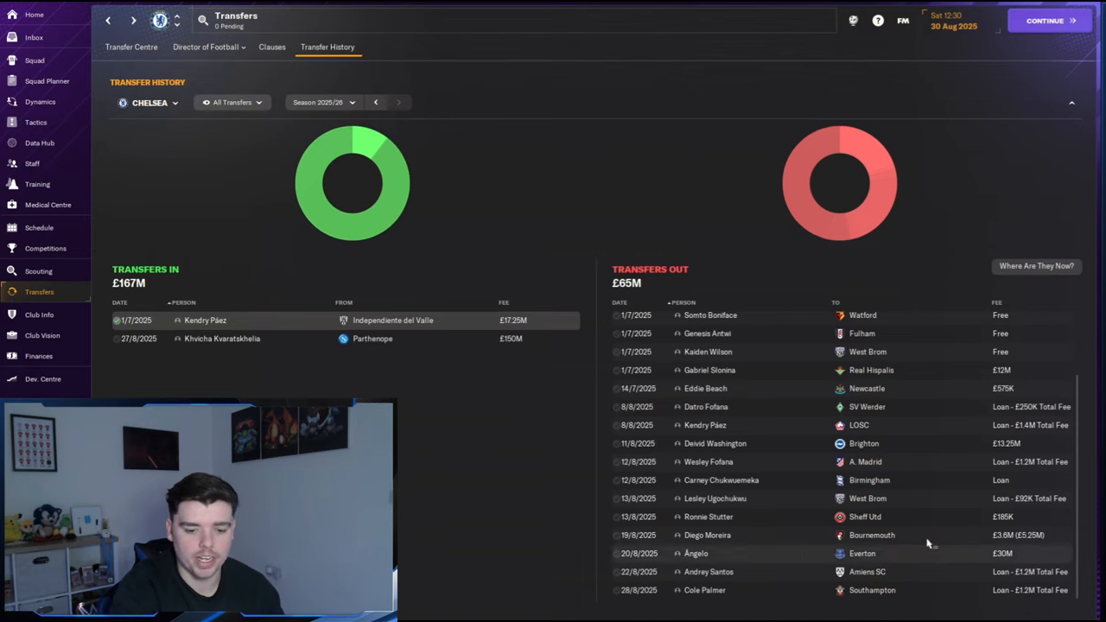
pyautogui.moveTo(766, 442)
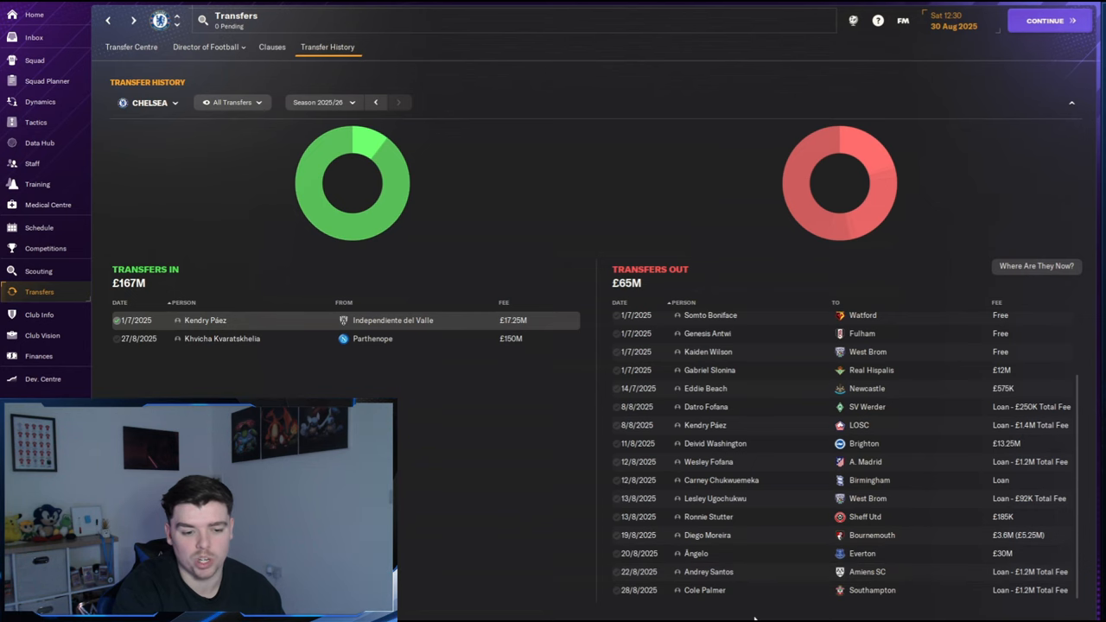
pyautogui.moveTo(726, 612)
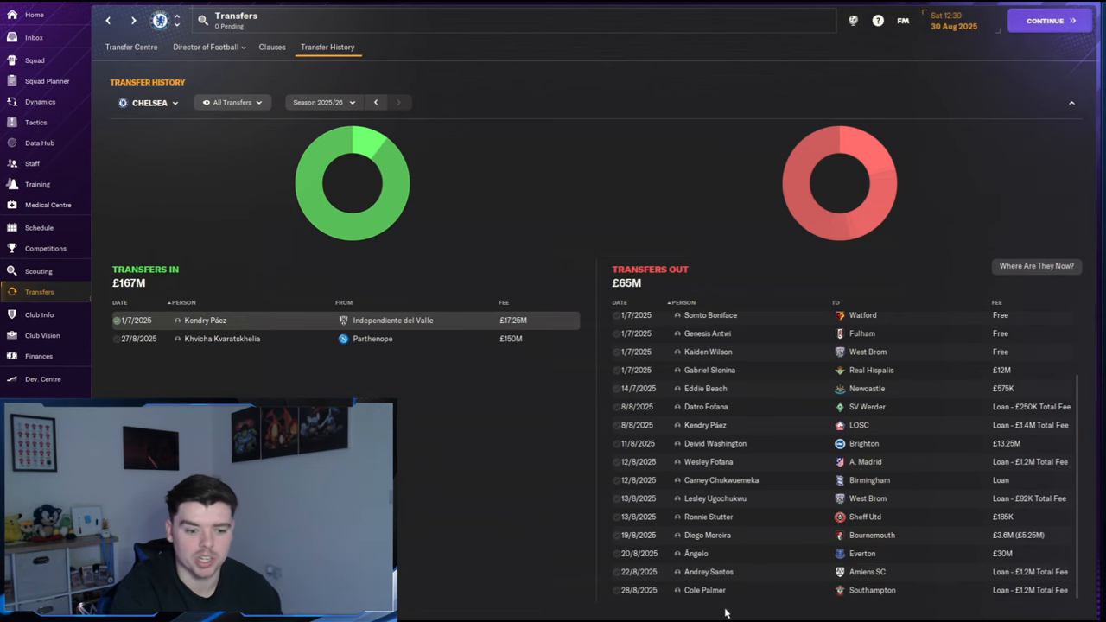
pyautogui.click(34, 120)
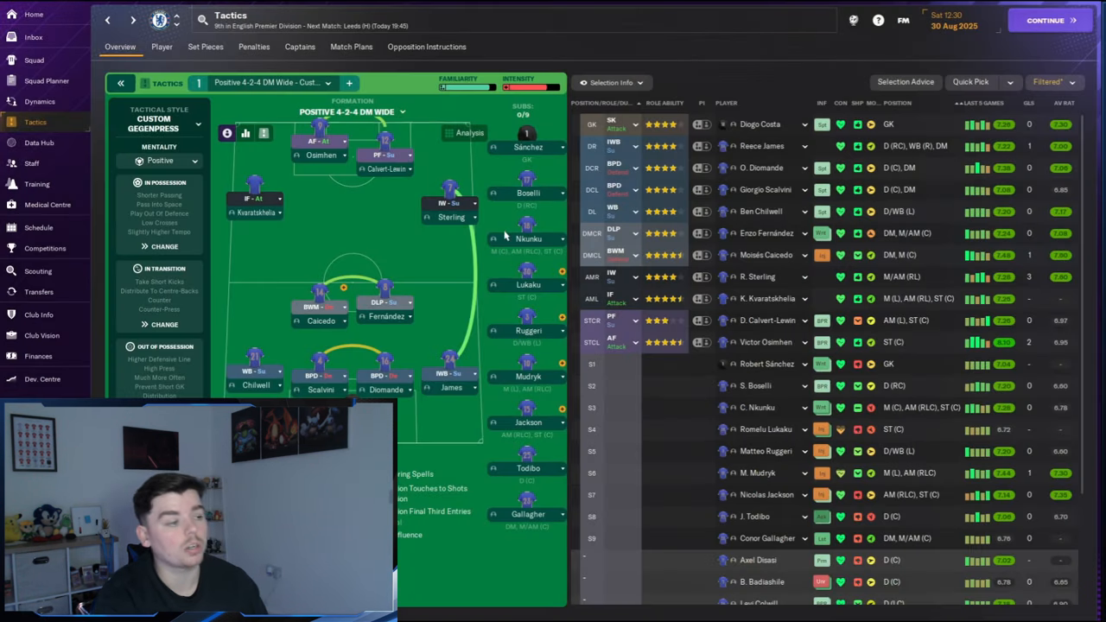
pyautogui.moveTo(485, 234)
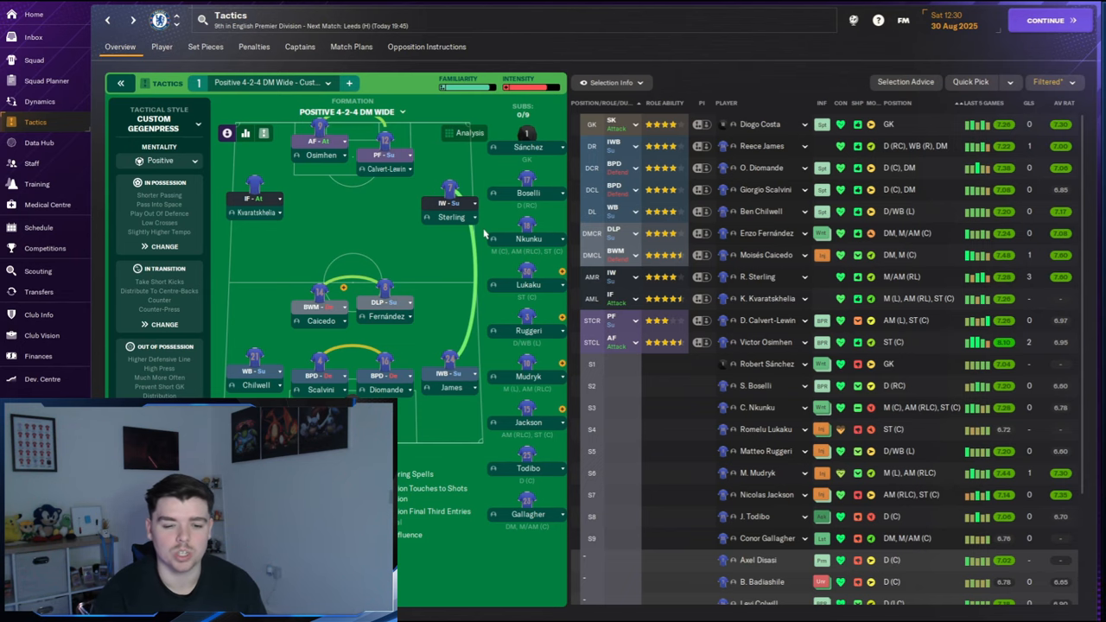
pyautogui.click(1047, 21)
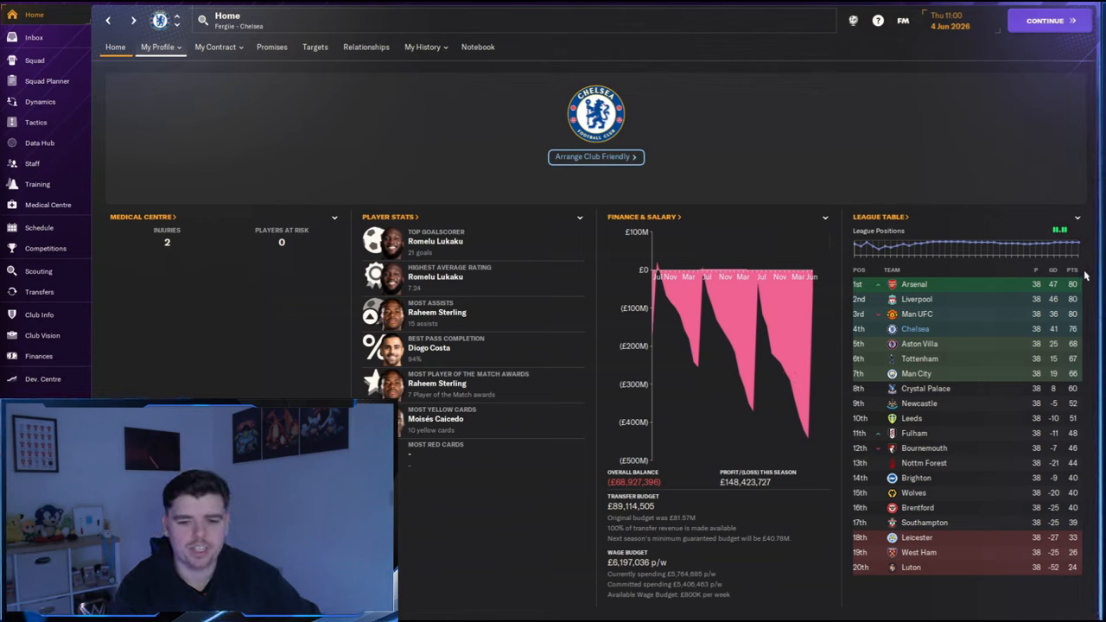
pyautogui.moveTo(916, 328)
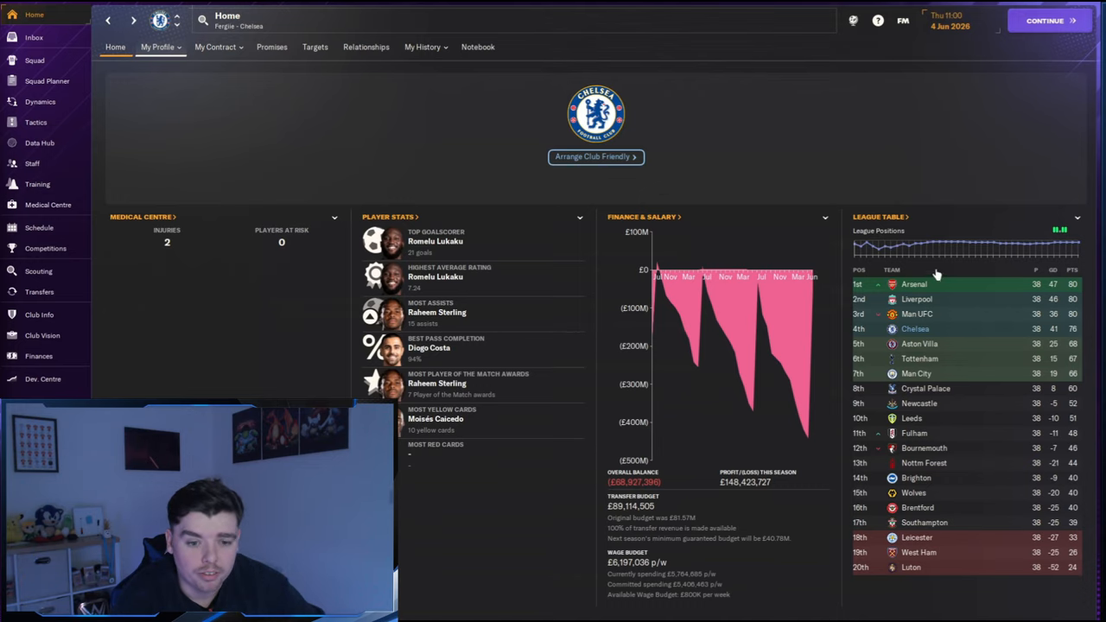
pyautogui.moveTo(913, 283)
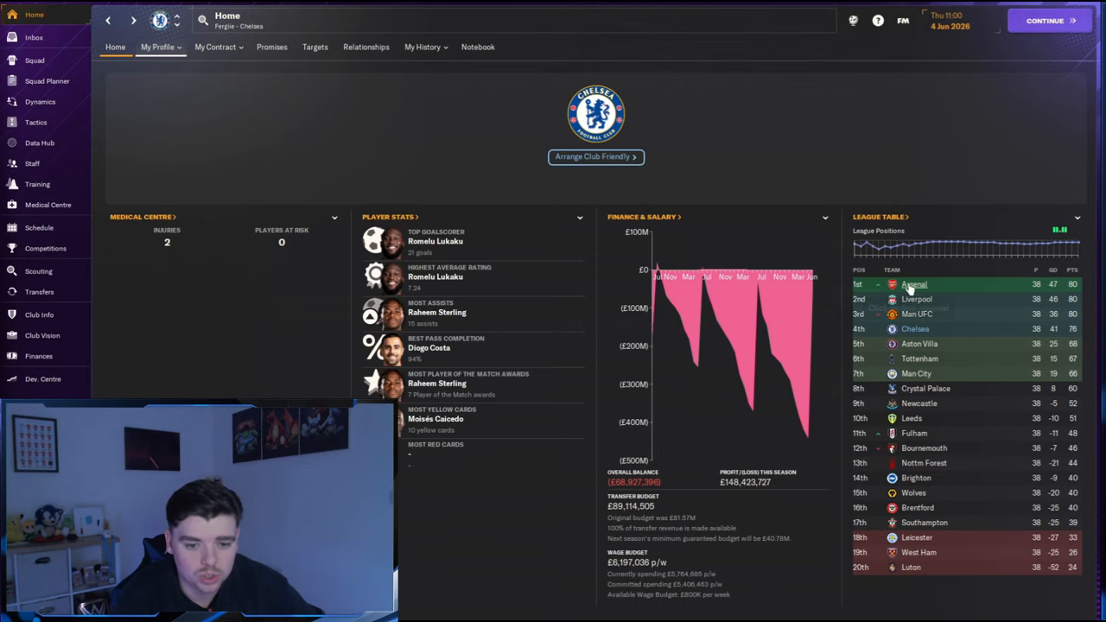
# Step: View the season's competitions summary with league finish and cup results
pyautogui.click(45, 249)
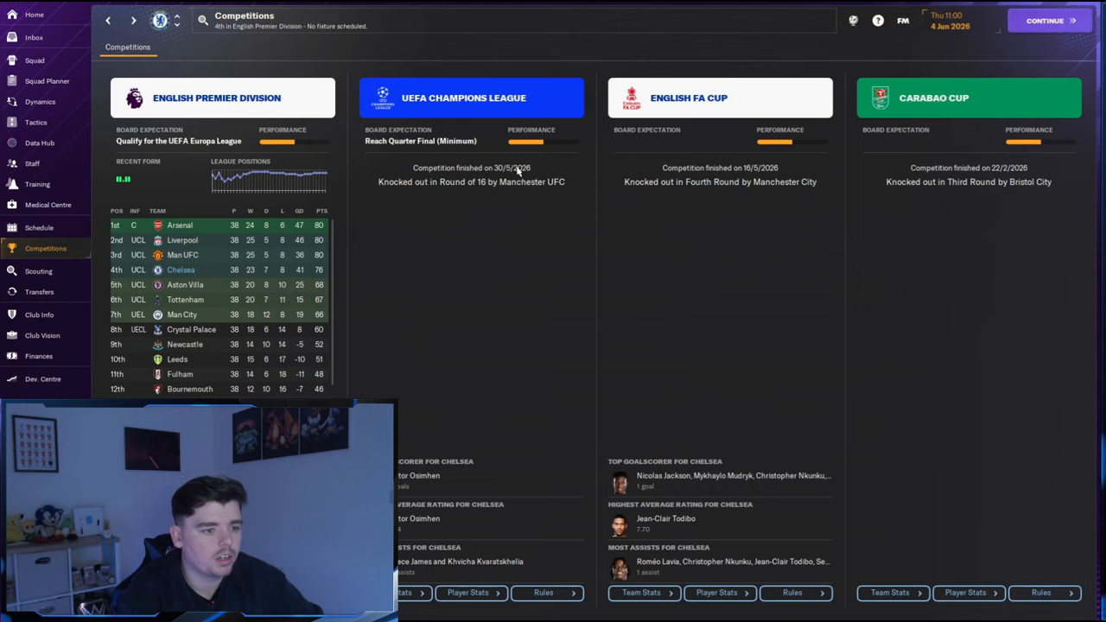
pyautogui.moveTo(435, 188)
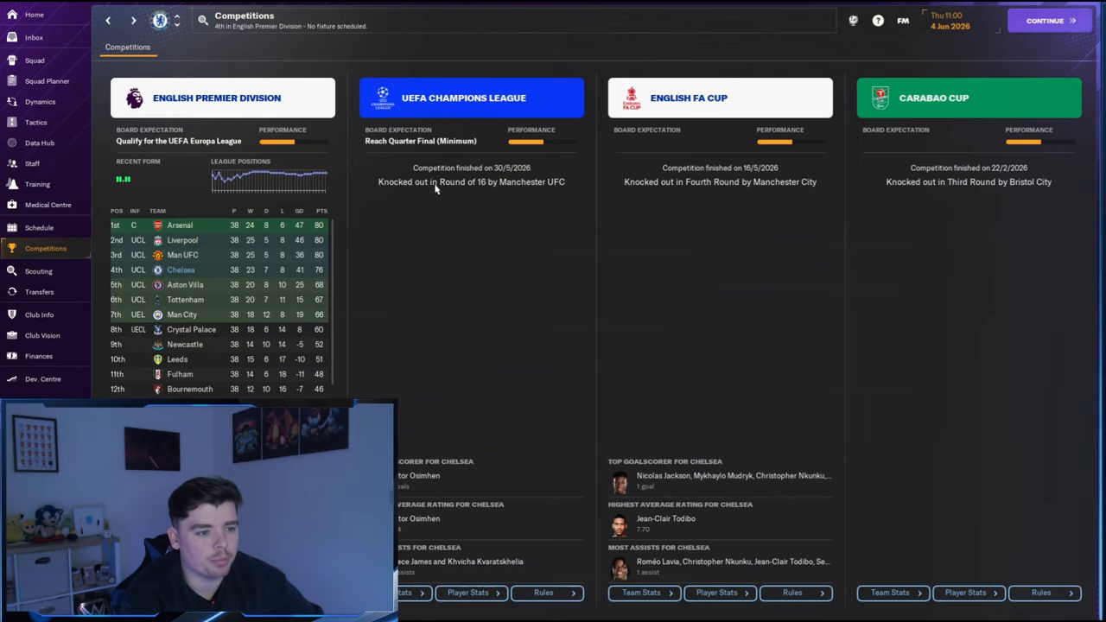
pyautogui.moveTo(570, 192)
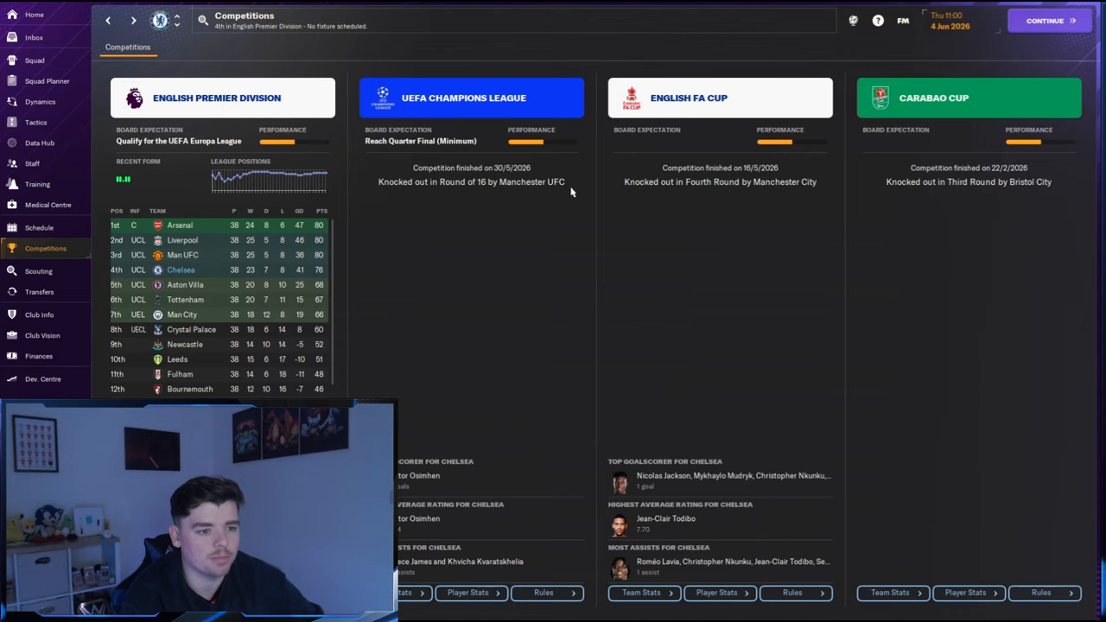
pyautogui.moveTo(698, 192)
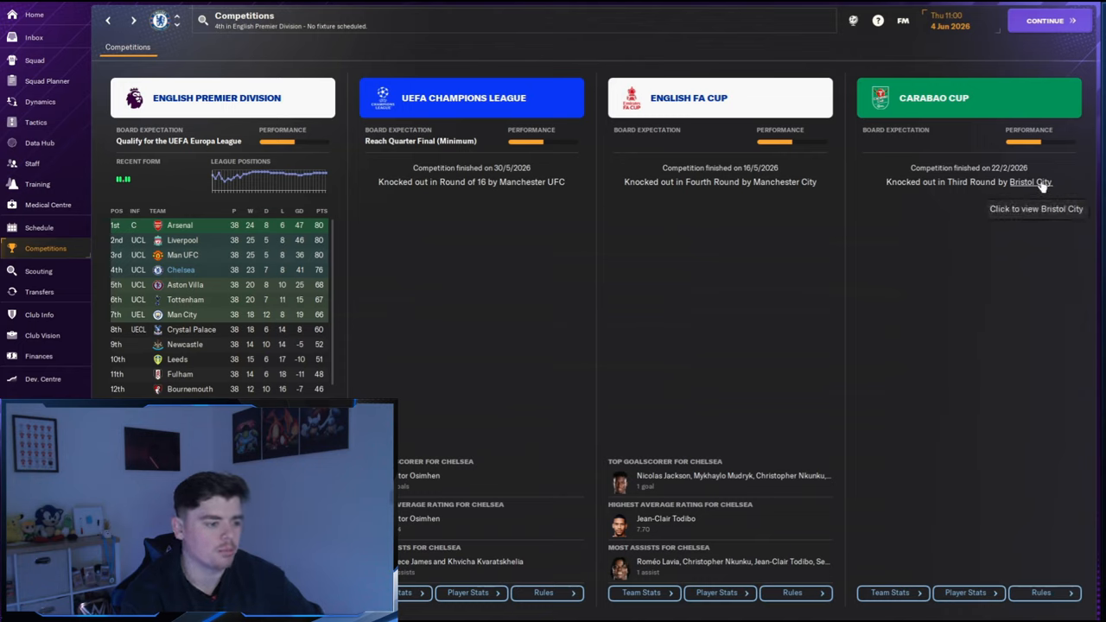
pyautogui.moveTo(584, 218)
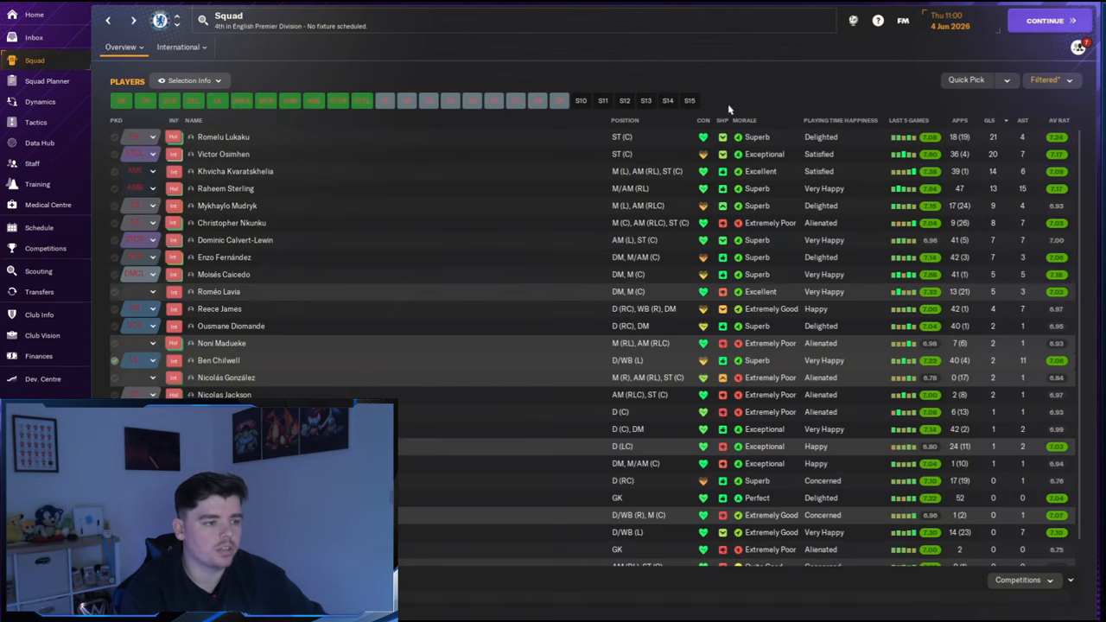
pyautogui.moveTo(985, 149)
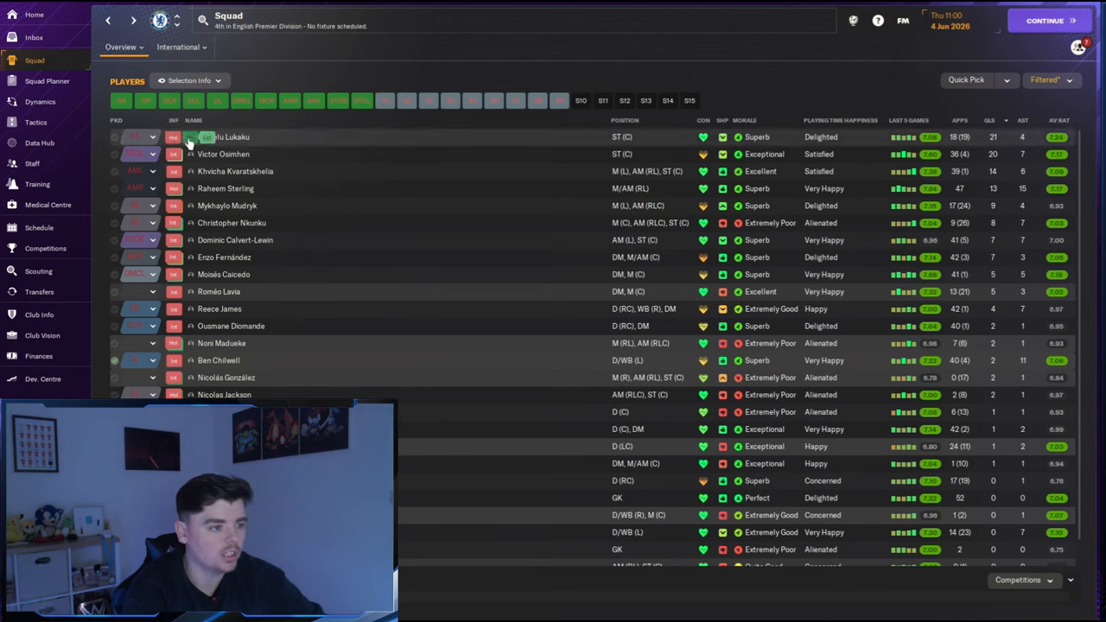
pyautogui.moveTo(181, 153)
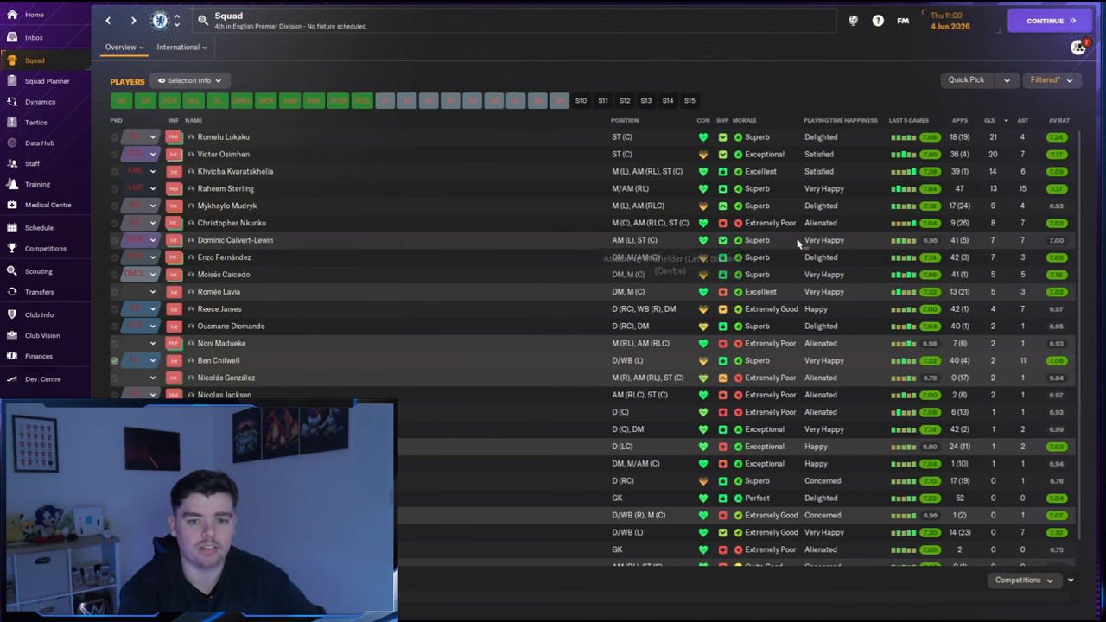
pyautogui.moveTo(966, 241)
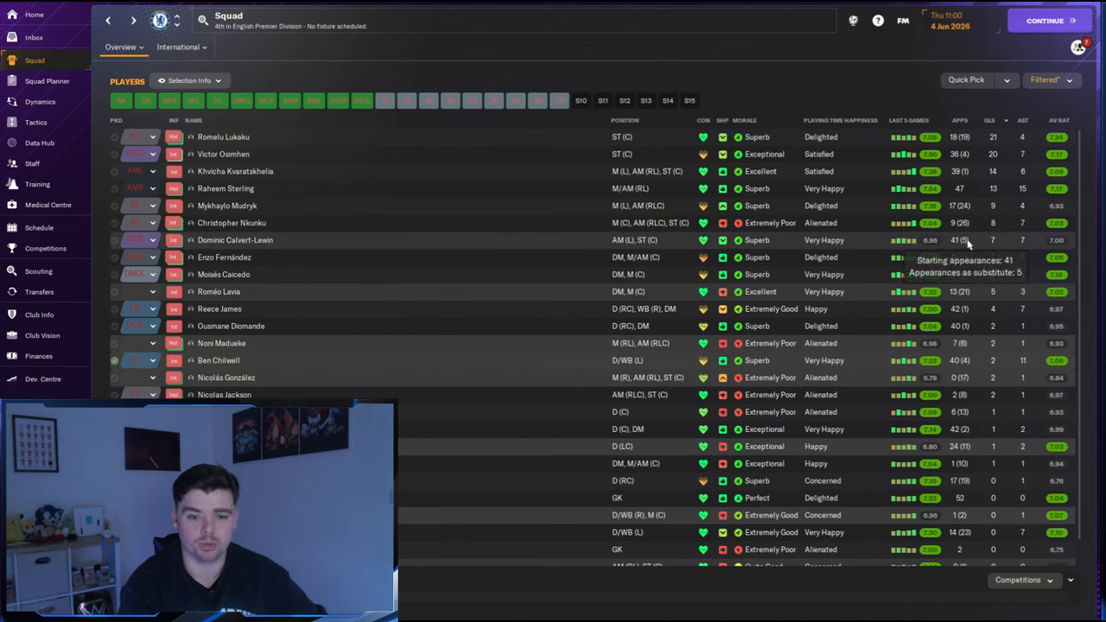
pyautogui.moveTo(994, 257)
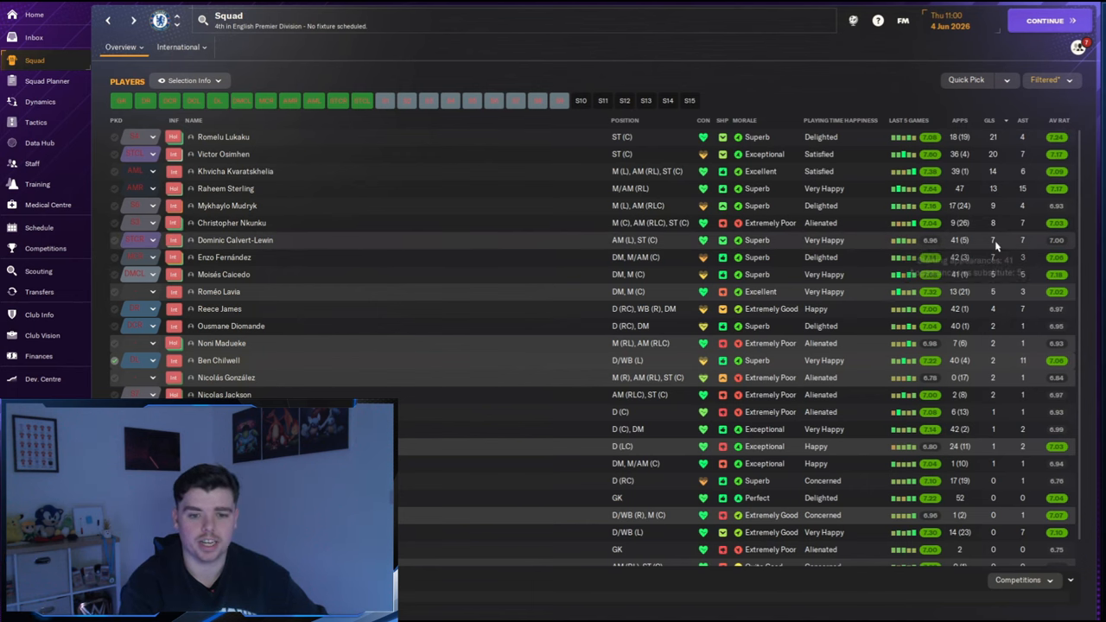
# Step: Return from the squad stats to Chelsea's home overview via Home
pyautogui.click(31, 14)
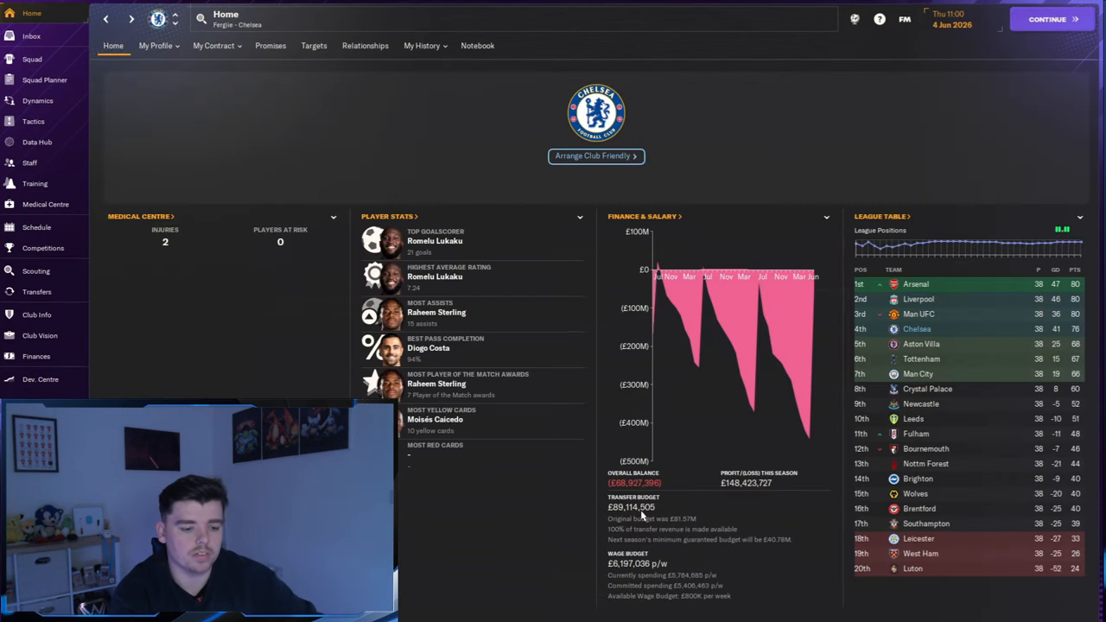